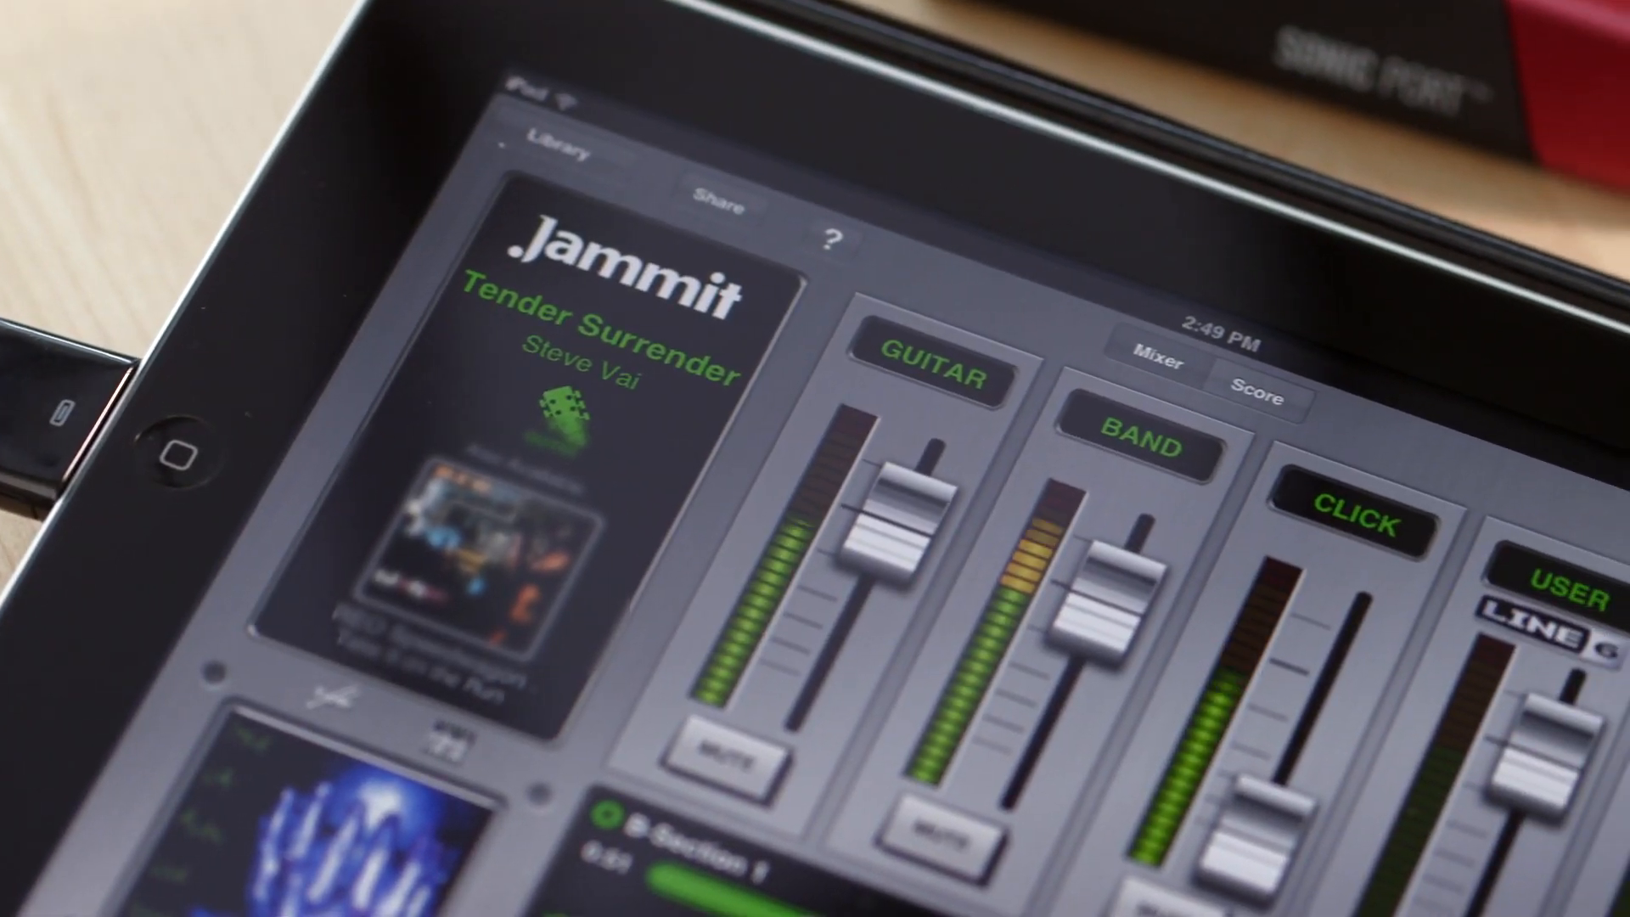
- Switch the Tender Surrender view from the track mixer to the guitar tab score
{"action": "left_click", "coordinate": [1256, 392]}
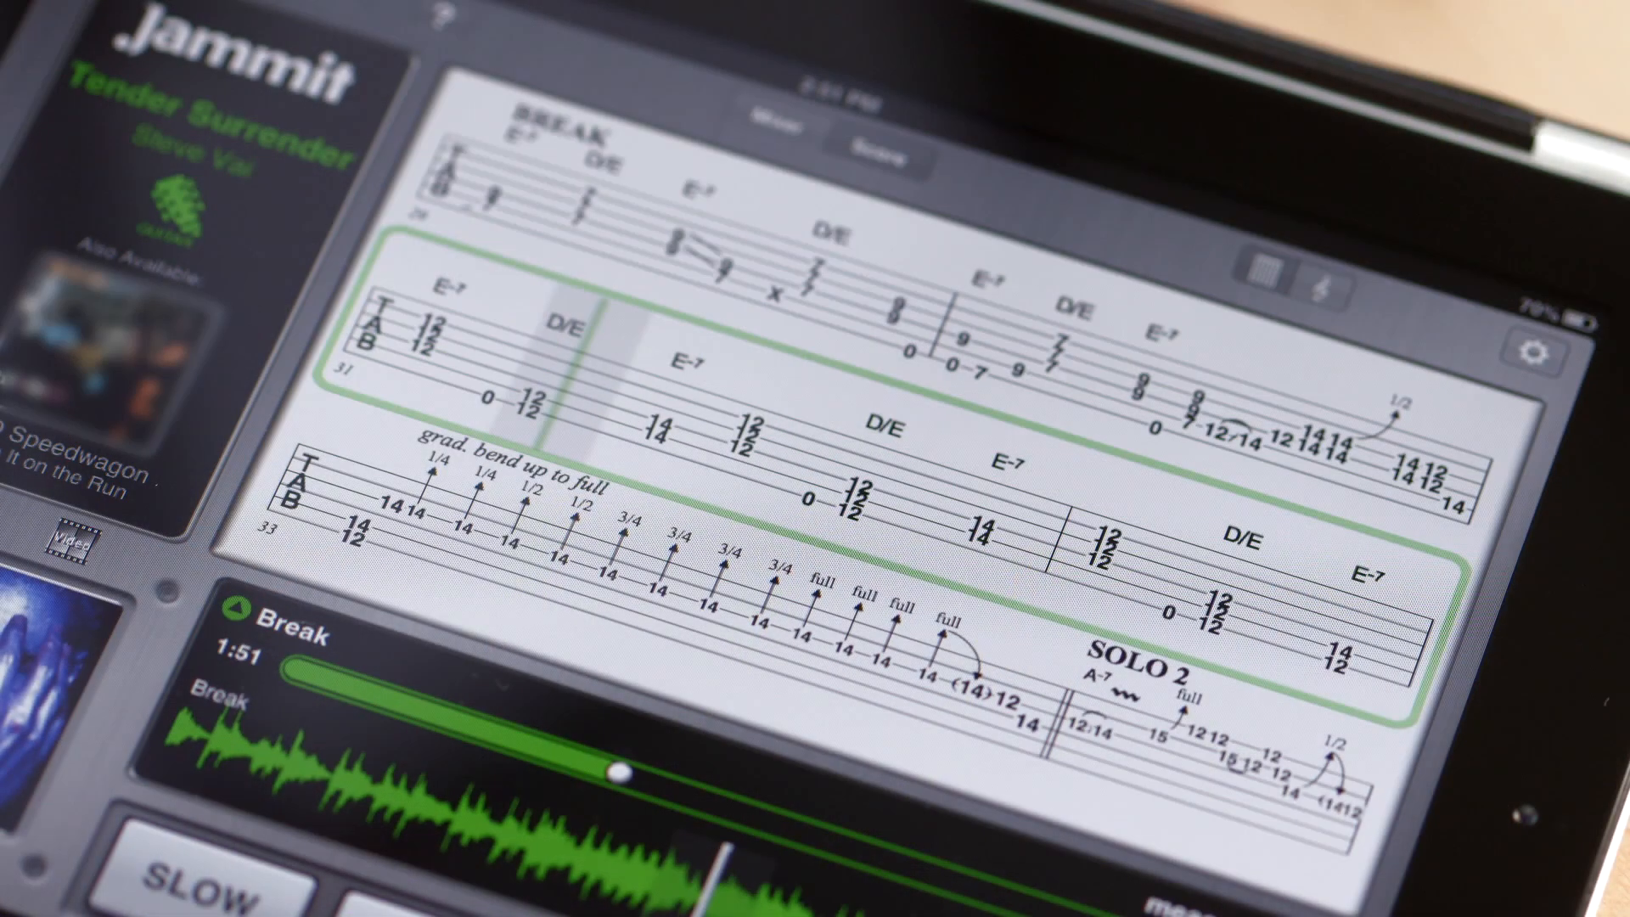